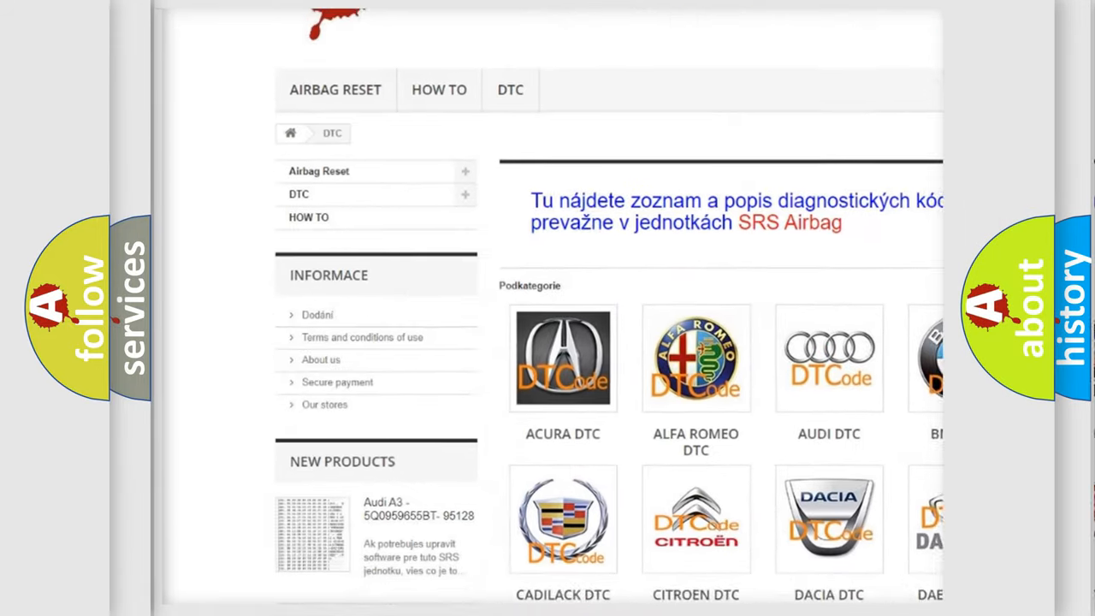
pyautogui.scroll(-3)
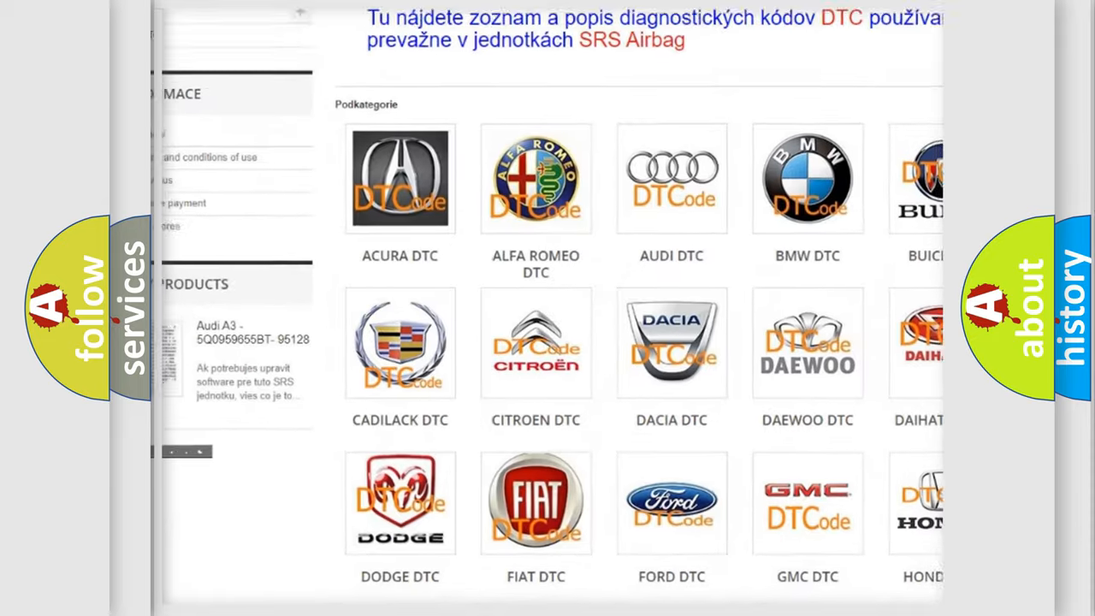
pyautogui.scroll(-3)
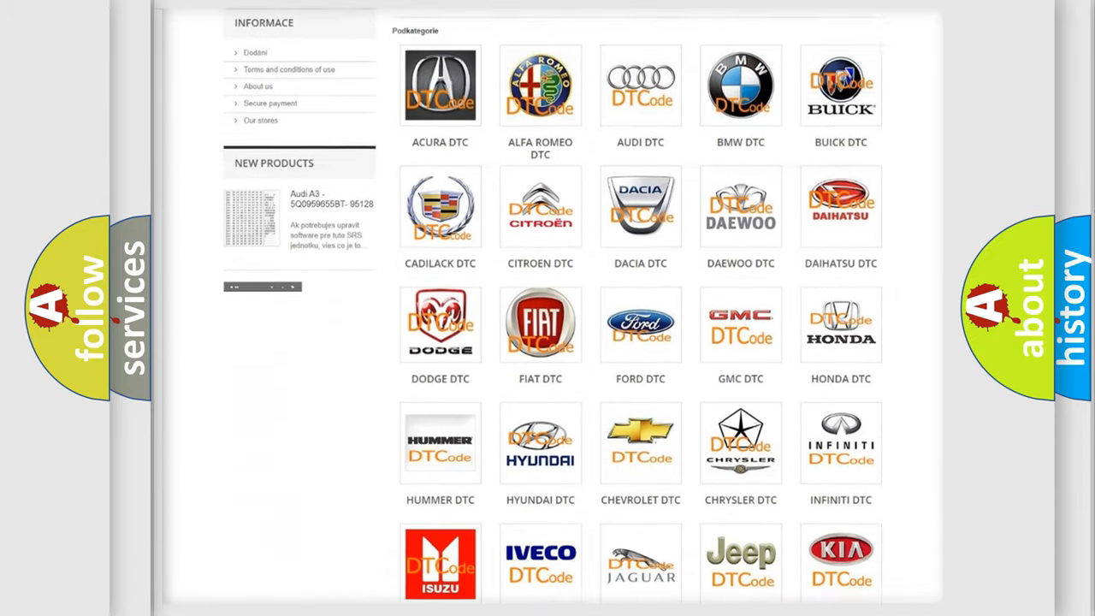
pyautogui.scroll(-3)
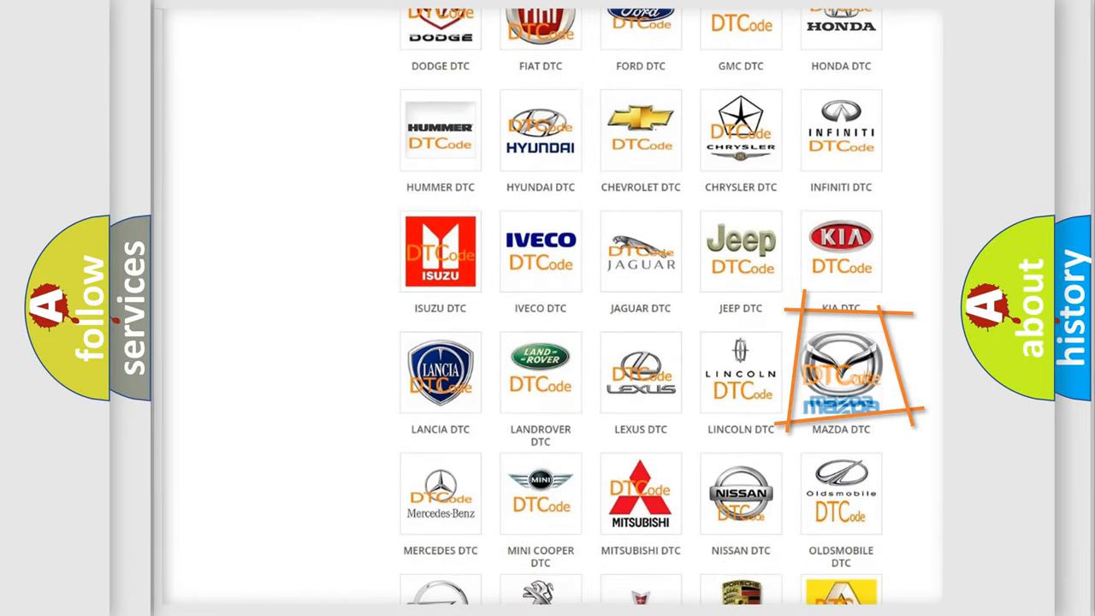